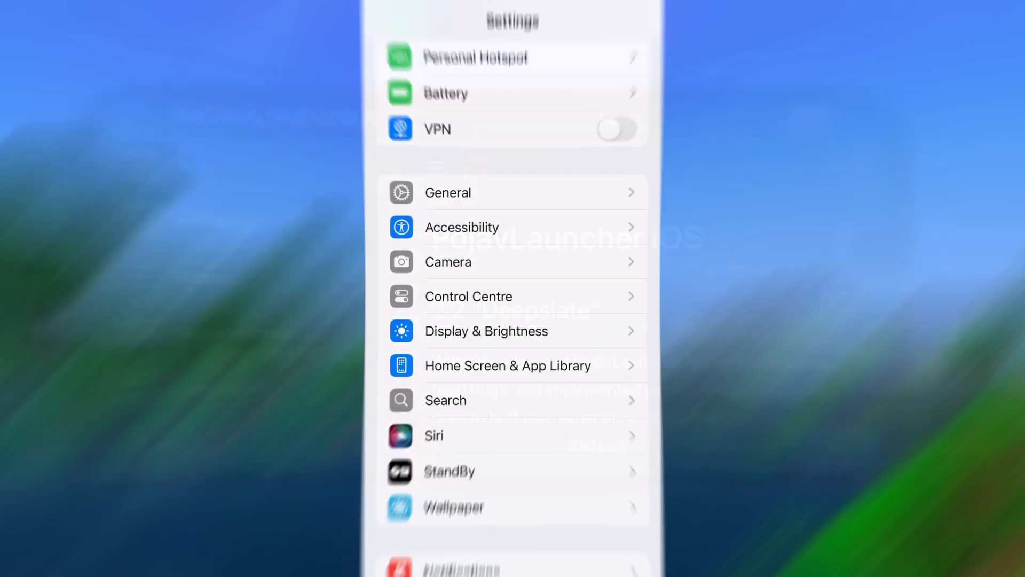
- Set Background App Refresh to Wi-Fi & Mobile Data from General settings and return to the per-app list
click(448, 192)
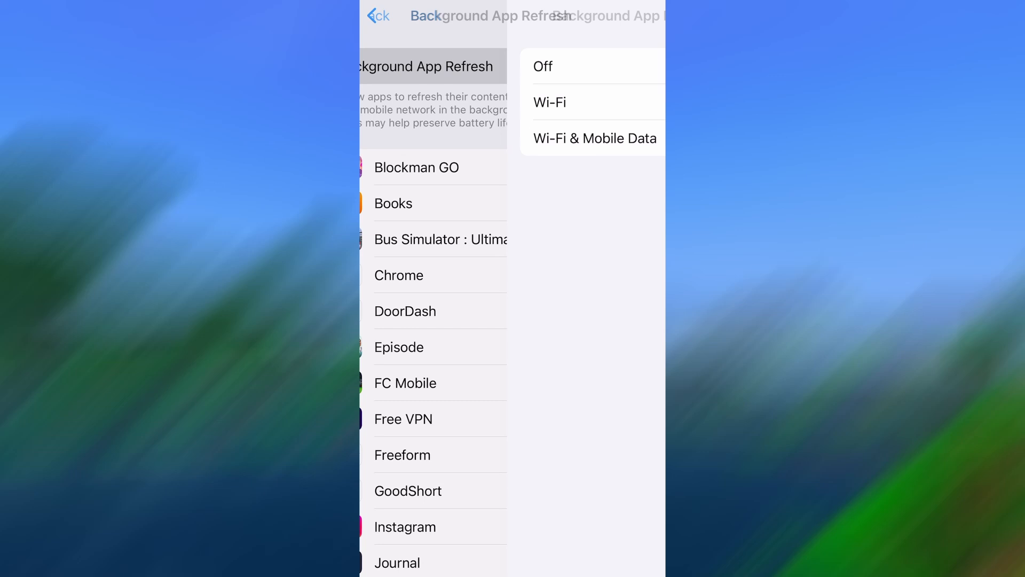
click(594, 138)
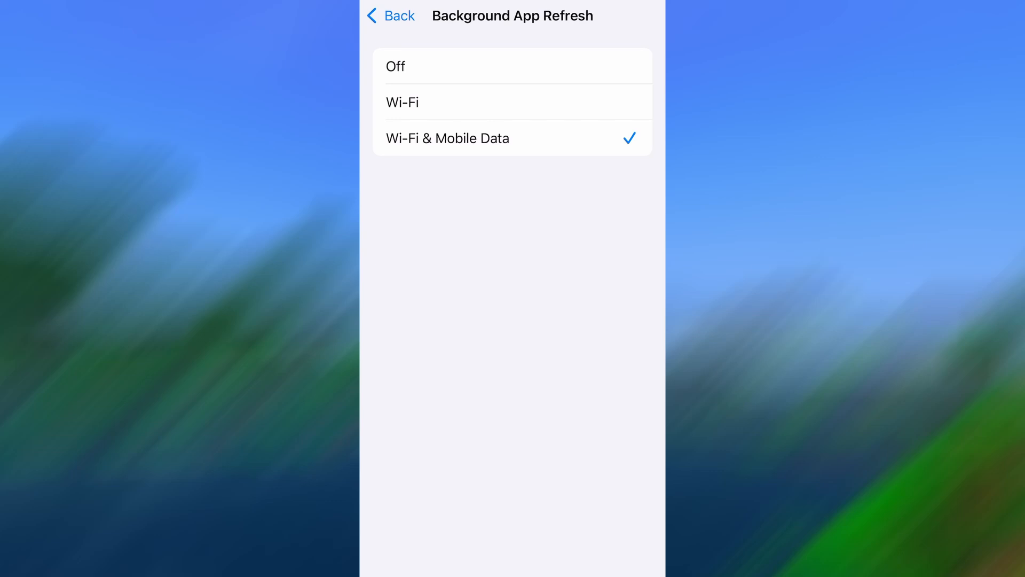
click(391, 15)
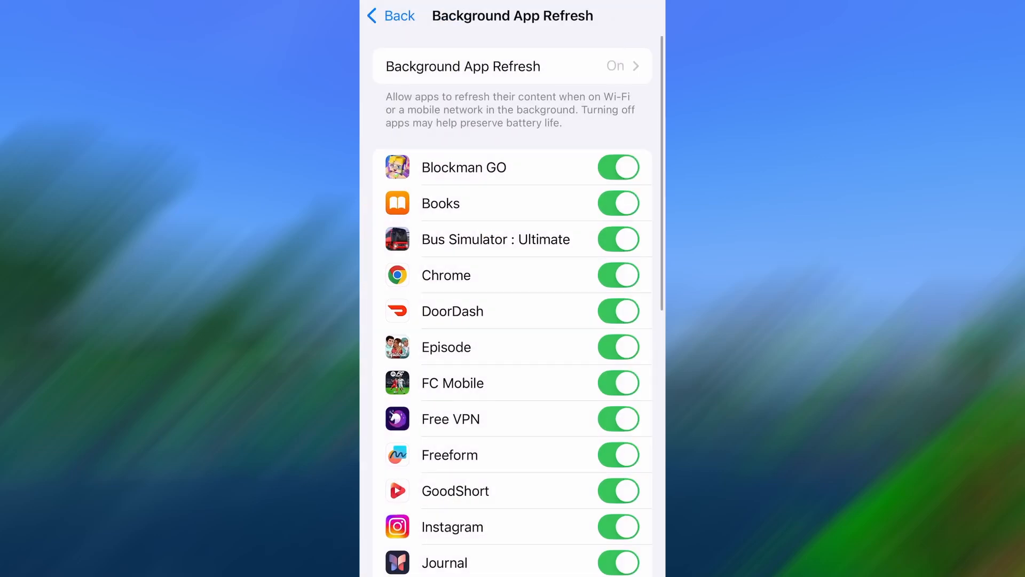
- Leave Settings and bring up modlyapp.com in Safari with its app list including Pojav Launcher
click(389, 16)
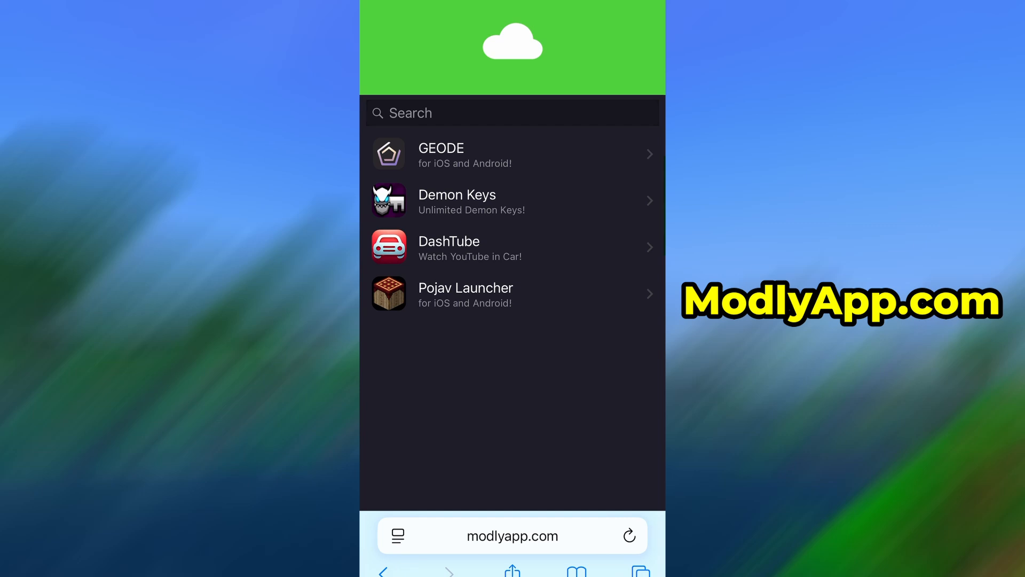
- Start the Pojav Launcher injection on modlyapp.com so the "Injecting... Sit tight" message appears
click(512, 295)
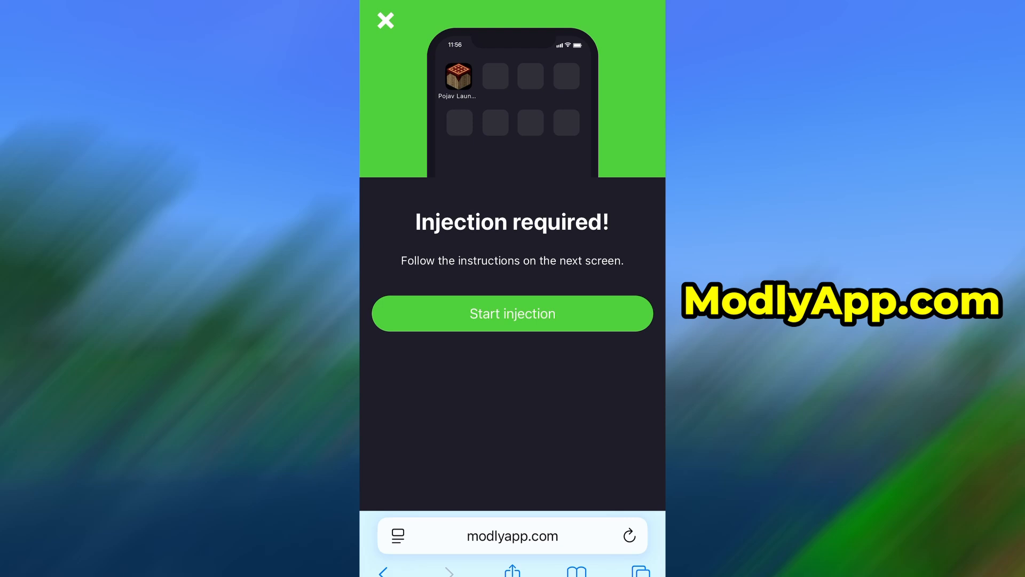
click(511, 313)
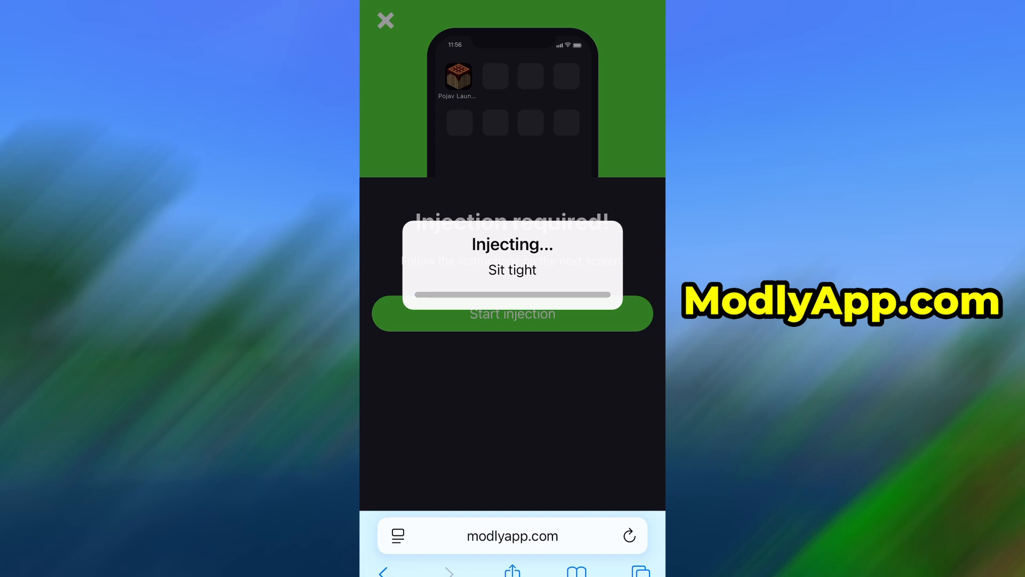